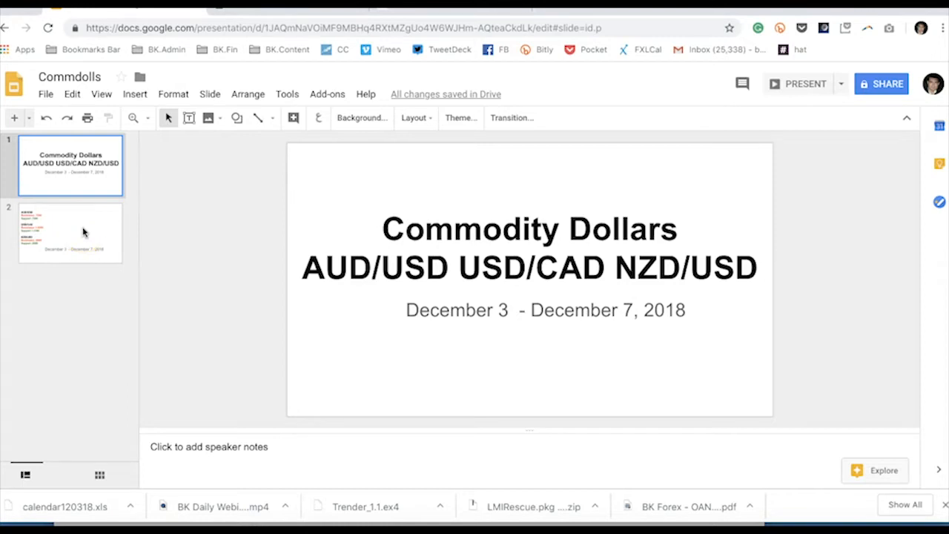
Bring the Chrome tab with the BKForex 12/02–12/07/2018 calendar PDF into view
{"action": "left_click", "coordinate": [71, 233]}
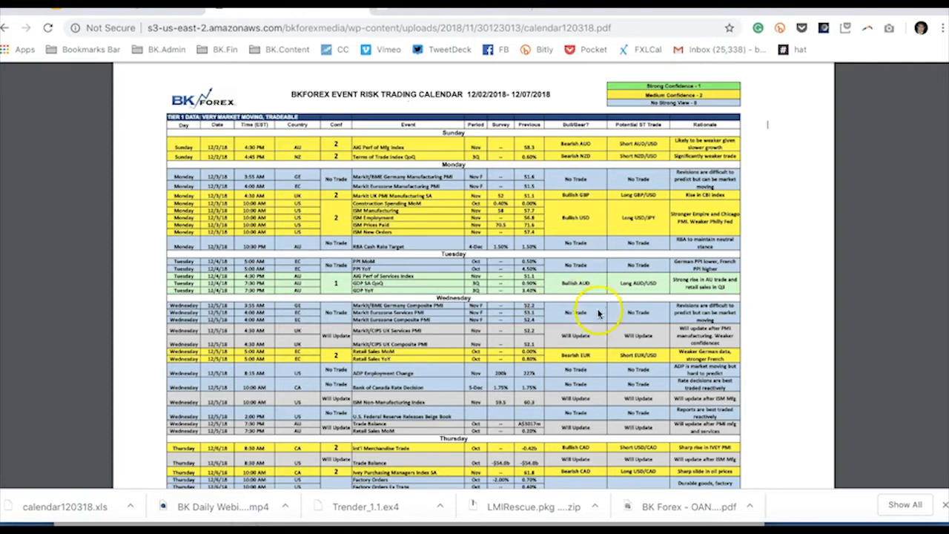
{"action": "scroll", "scroll_direction": "down", "scroll_amount": 3}
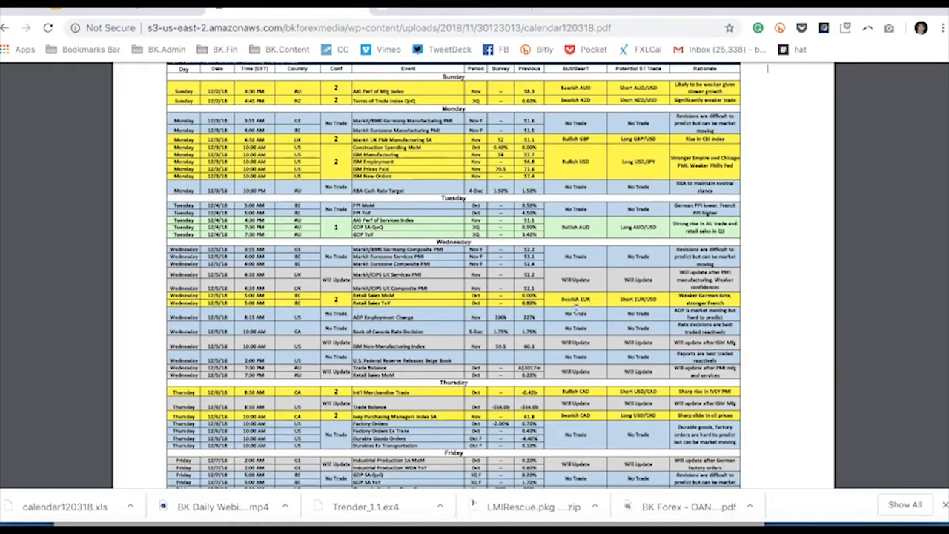
{"action": "scroll", "scroll_direction": "down", "scroll_amount": 3}
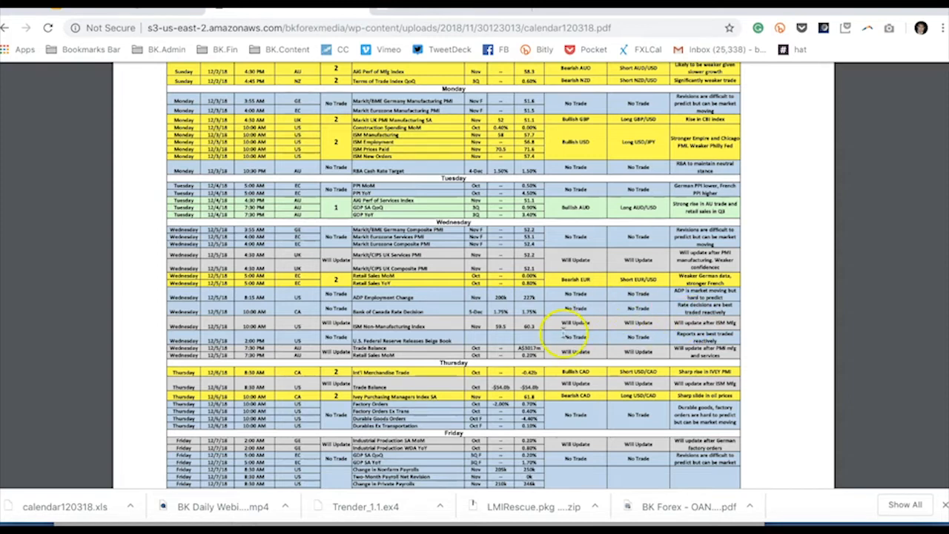
{"action": "scroll", "scroll_direction": "down", "scroll_amount": 3}
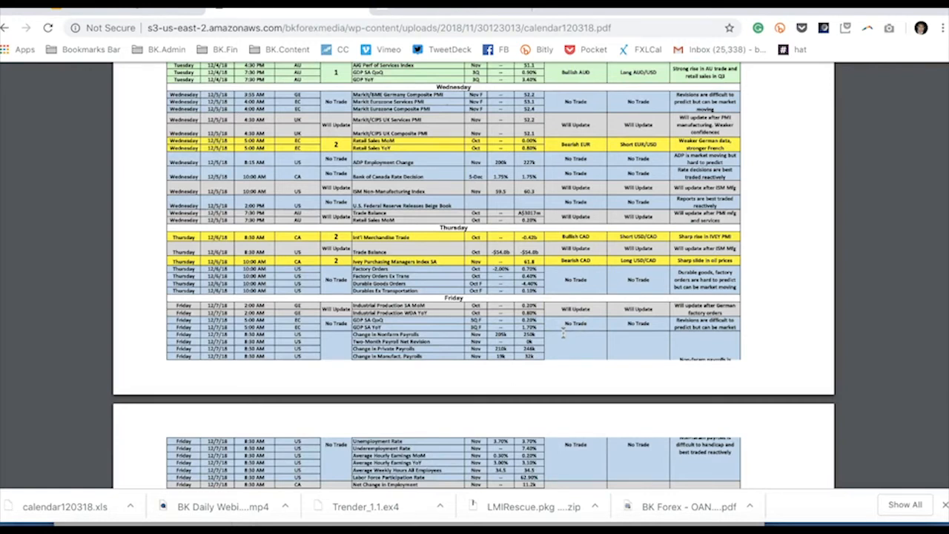
{"action": "scroll", "scroll_direction": "down", "scroll_amount": 3}
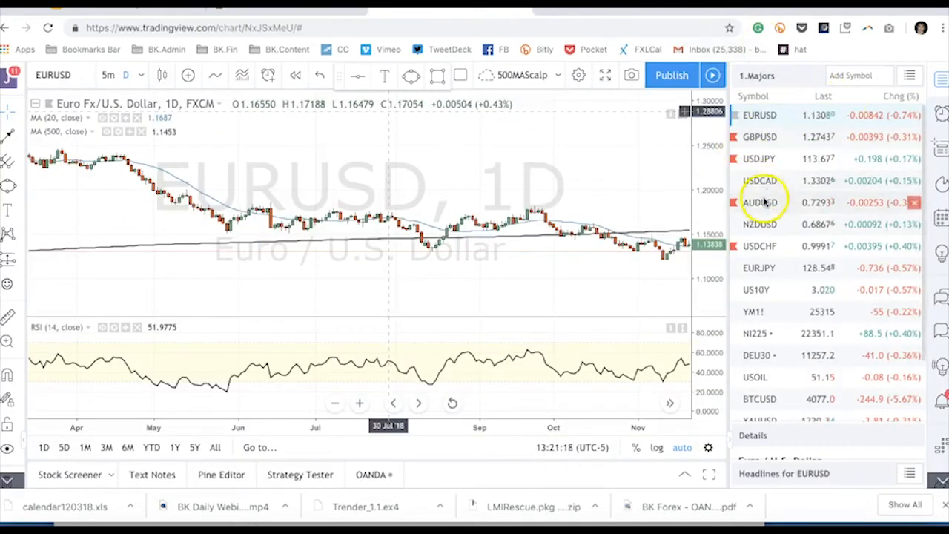
Load AUDUSD from the watchlist onto the 1D chart with MA 20, MA 500 and RSI 14
{"action": "left_click", "coordinate": [759, 202]}
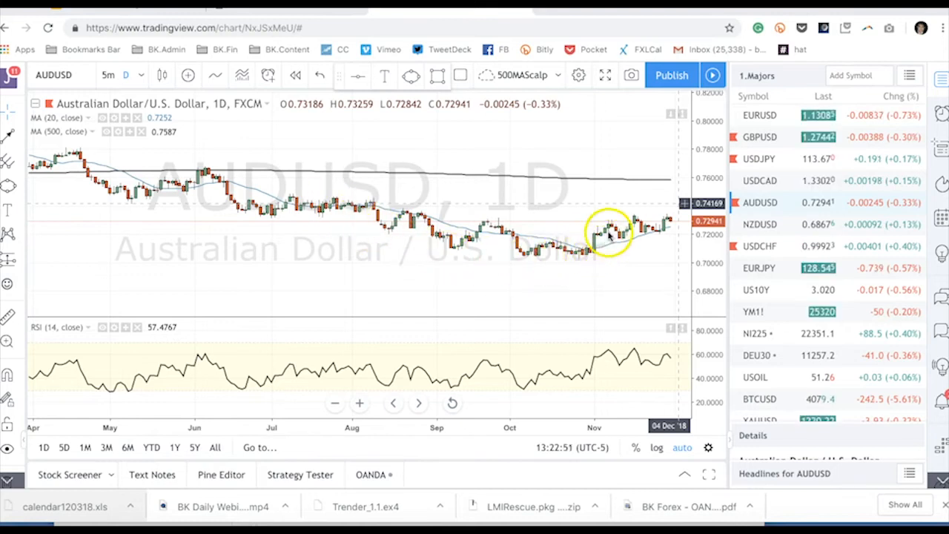
{"action": "mouse_move", "coordinate": [374, 223]}
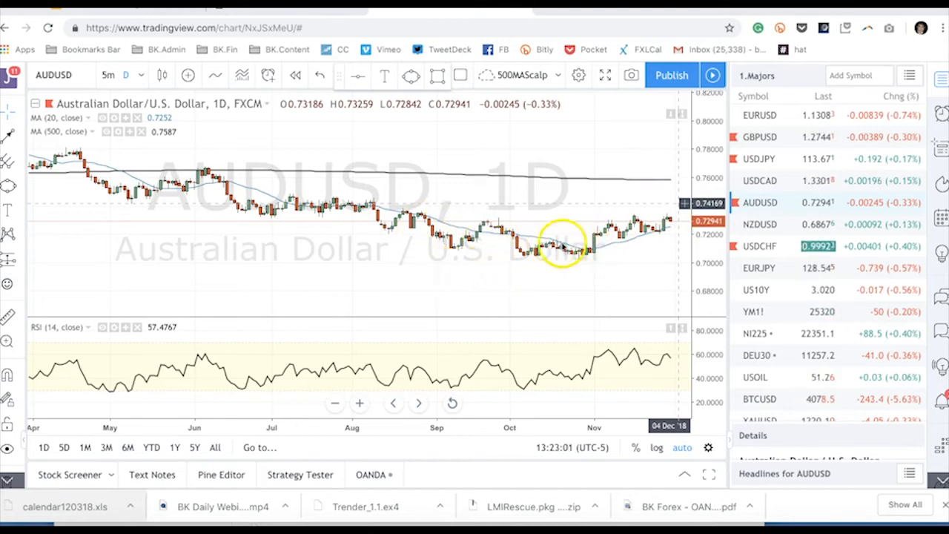
{"action": "mouse_move", "coordinate": [433, 244]}
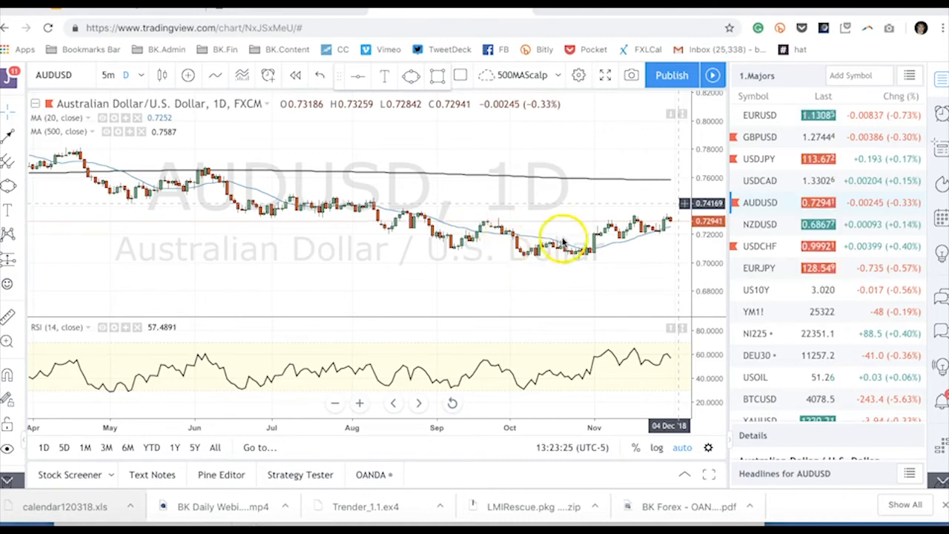
{"action": "mouse_move", "coordinate": [541, 273]}
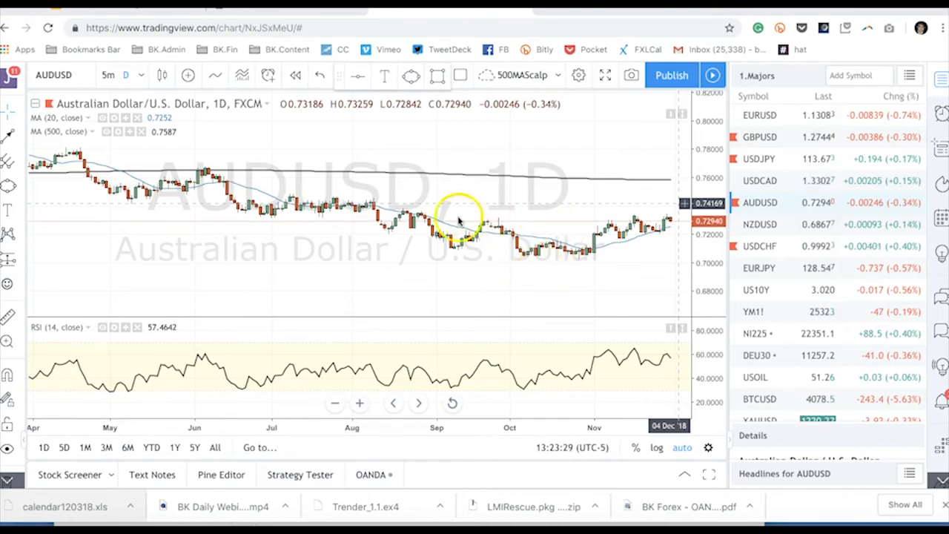
{"action": "mouse_move", "coordinate": [571, 249]}
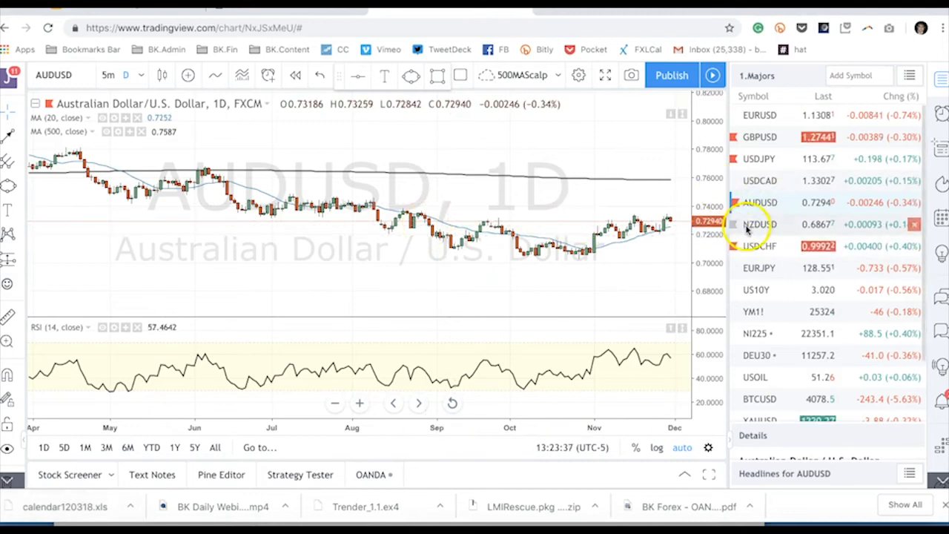
Load NZDUSD from the 1.Majors watchlist onto the daily chart, keeping the MAs and RSI
{"action": "left_click", "coordinate": [760, 224]}
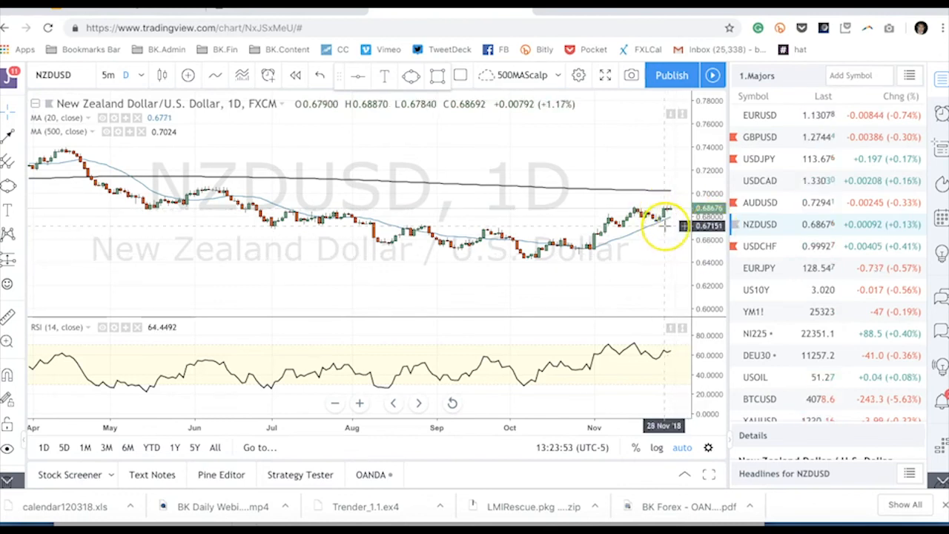
{"action": "mouse_move", "coordinate": [675, 211]}
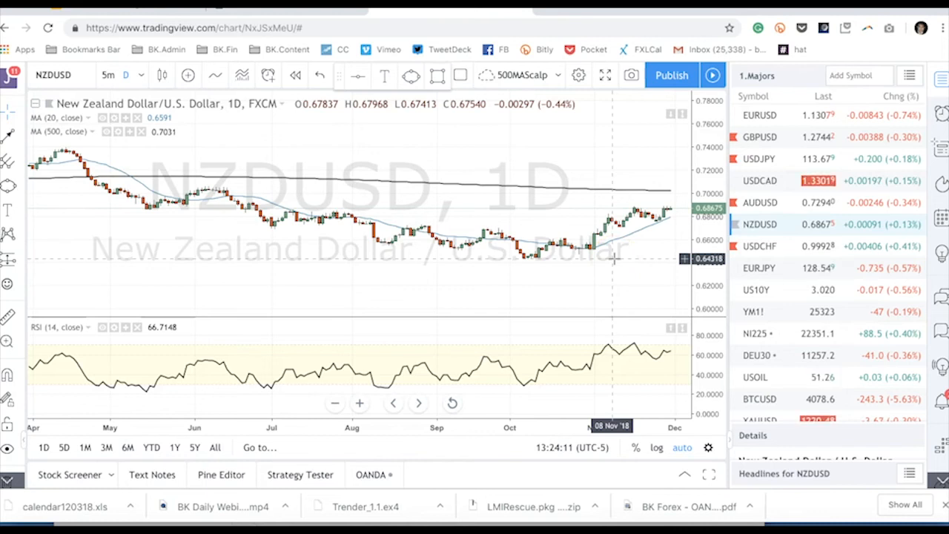
{"action": "mouse_move", "coordinate": [606, 252]}
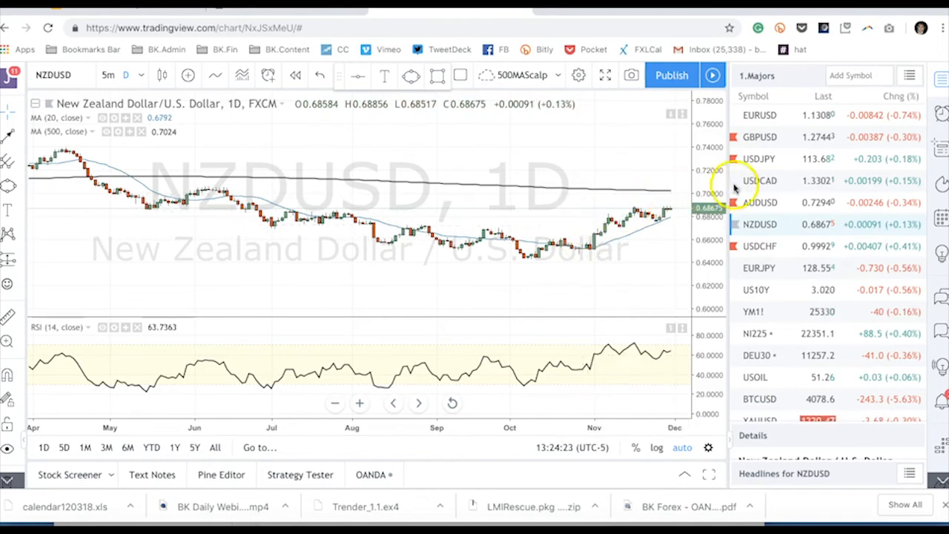
Load USDCAD from the watchlist onto the daily chart with both MAs and RSI
{"action": "left_click", "coordinate": [759, 181]}
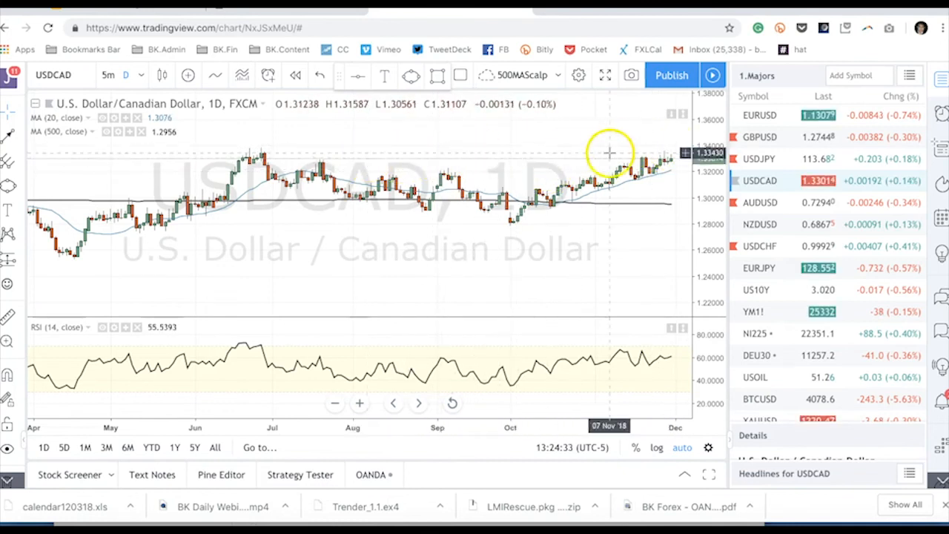
{"action": "mouse_move", "coordinate": [680, 160]}
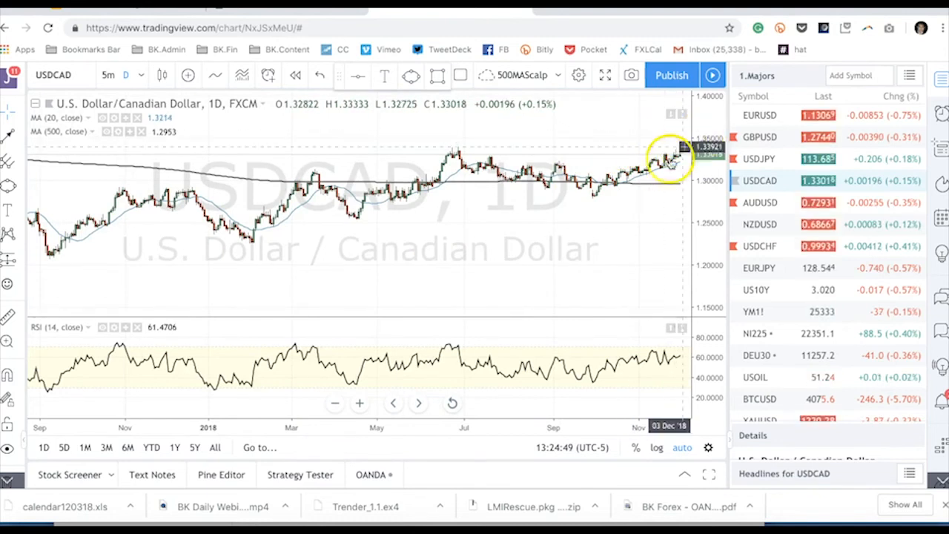
{"action": "mouse_move", "coordinate": [594, 291]}
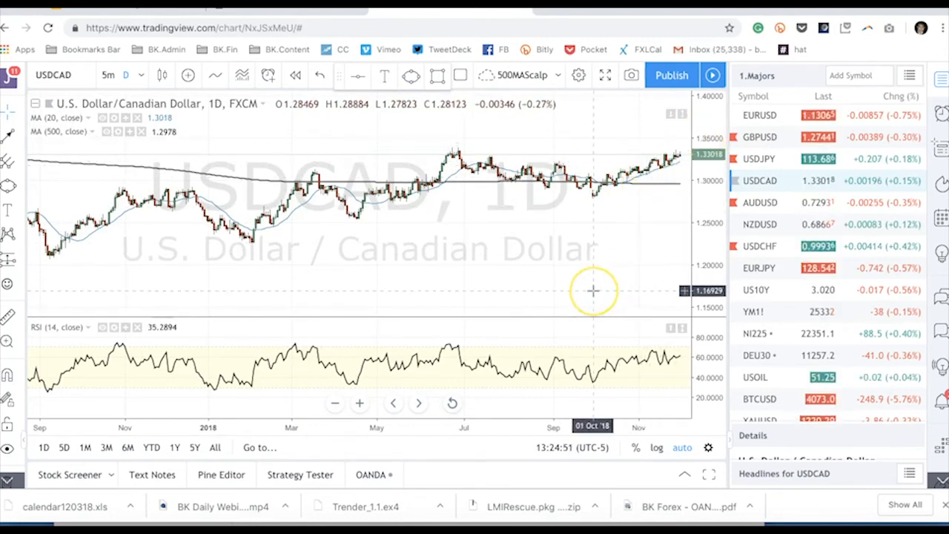